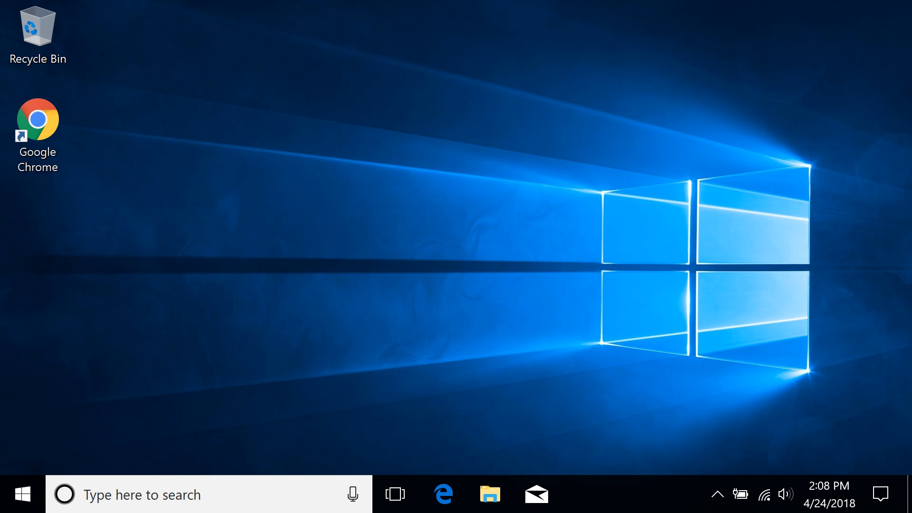
Launch Chrome and navigate to support.hp.com/drivers
left_click(43, 128)
type("support.hp.com/driv")
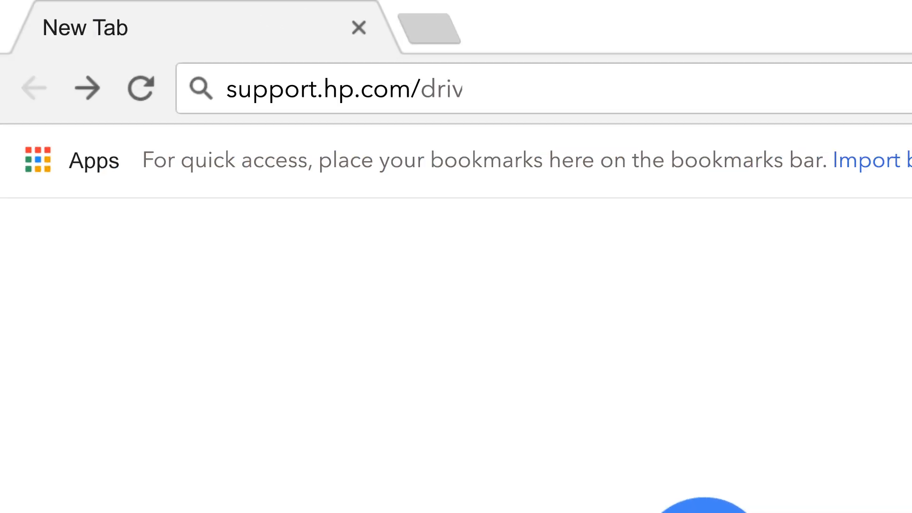
type("ers")
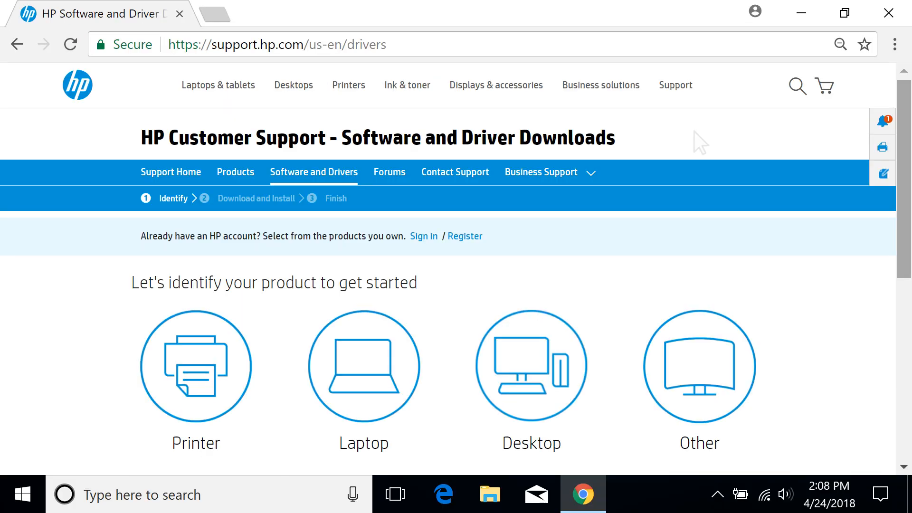
Choose Laptop as the product type and enter 'HP OMEN Notebook - 15t' as the model
left_click(372, 361)
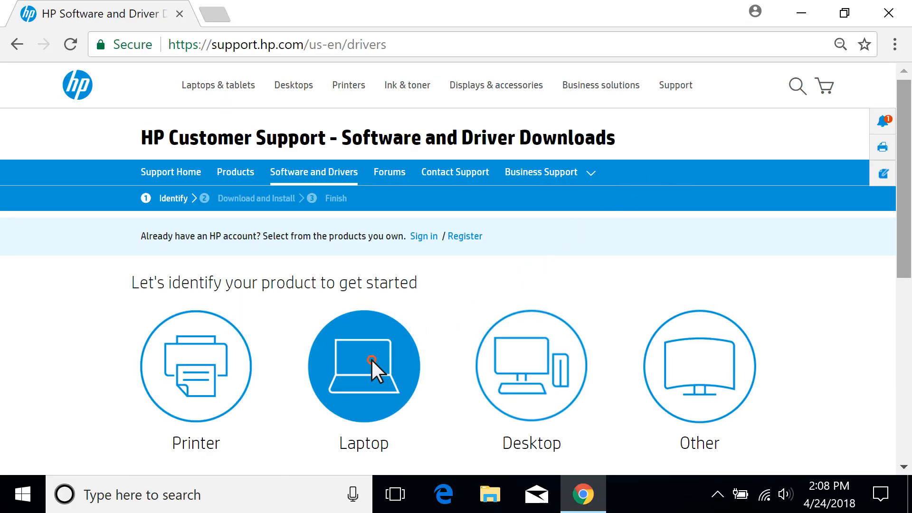
left_click(363, 366)
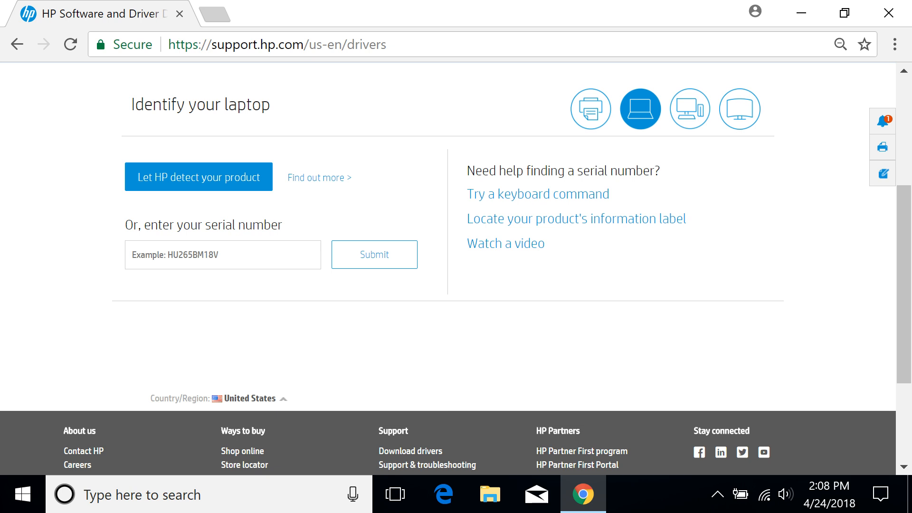
left_click(198, 176)
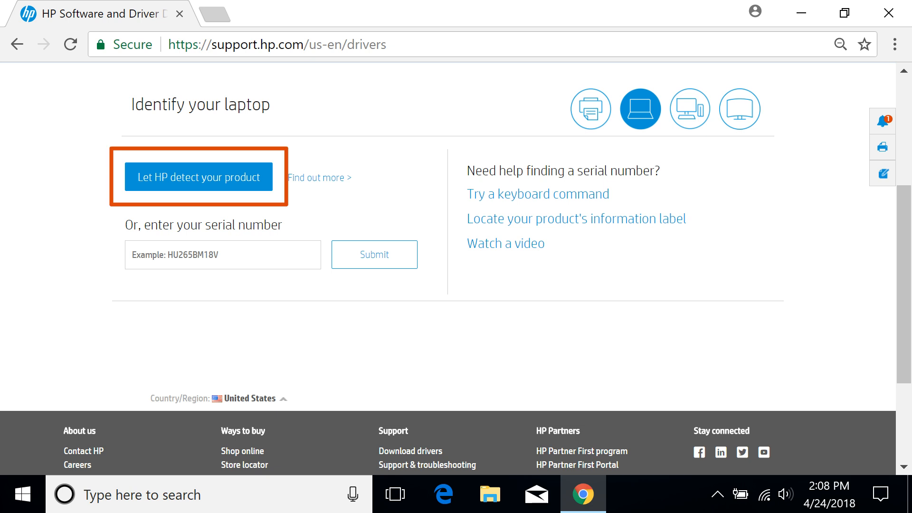
left_click(127, 254)
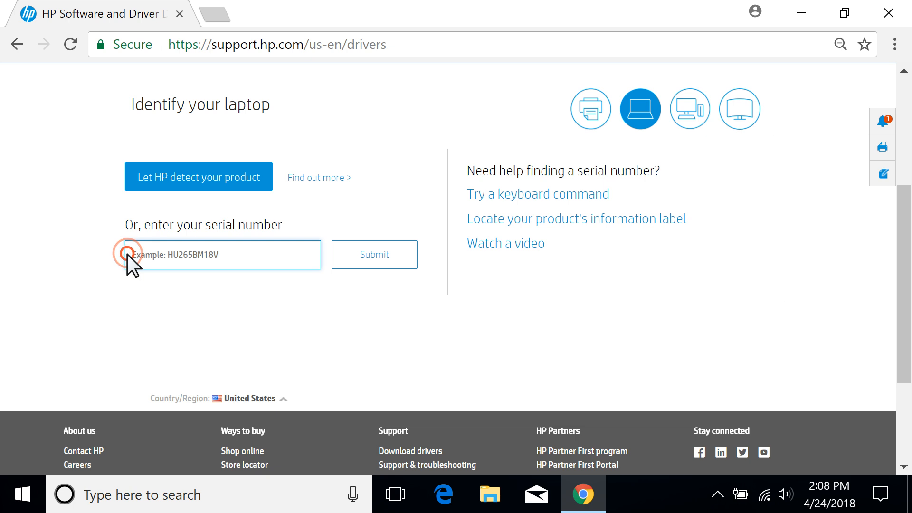
type("HP OMEN Notebook - 15t")
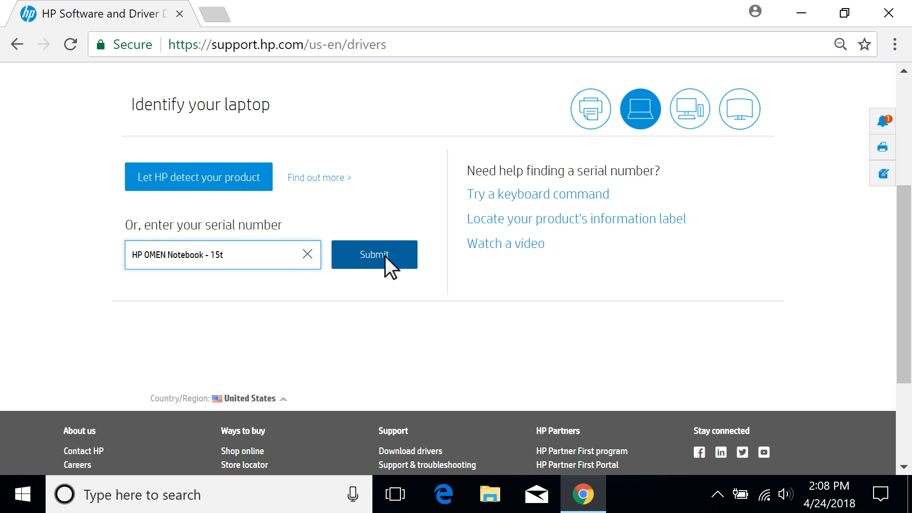
Submit the search, expand HP Gaming PCs and select HP OMEN Notebook - 15t-5000 CTO to reach its driver categories
left_click(375, 254)
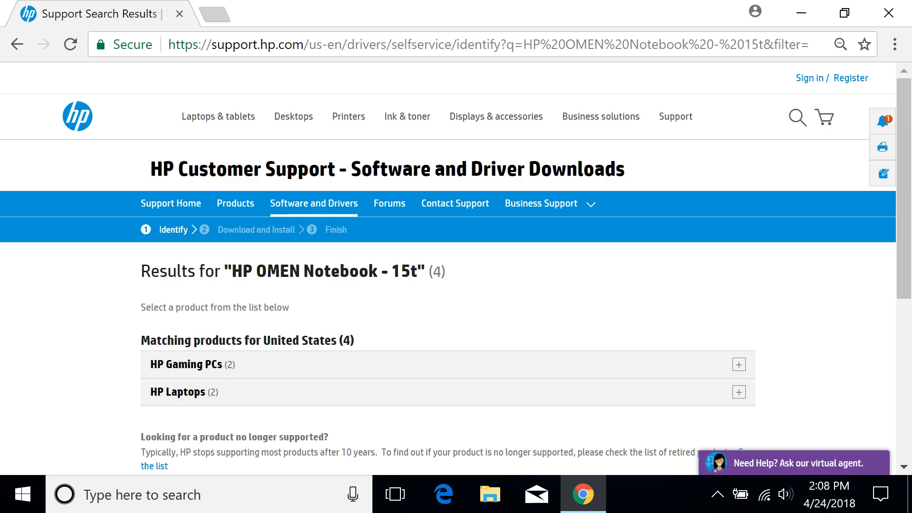
mouse_move(507, 274)
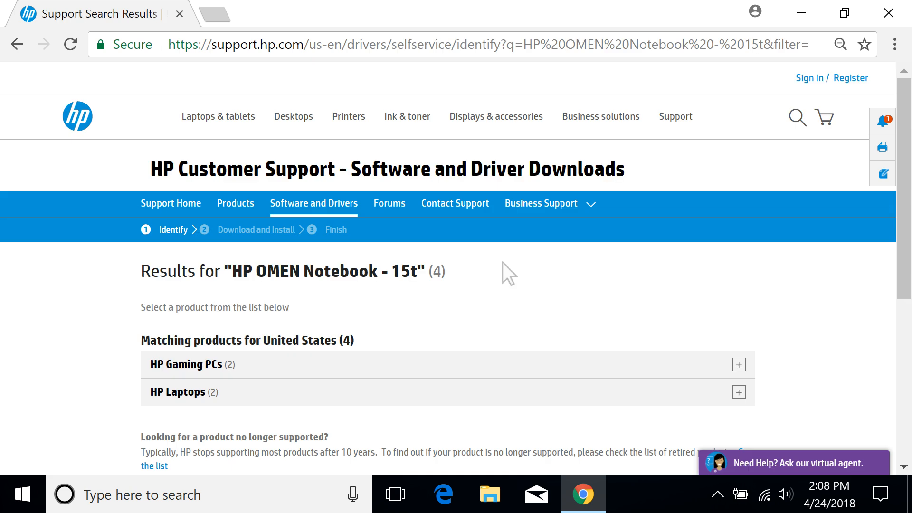
left_click(740, 365)
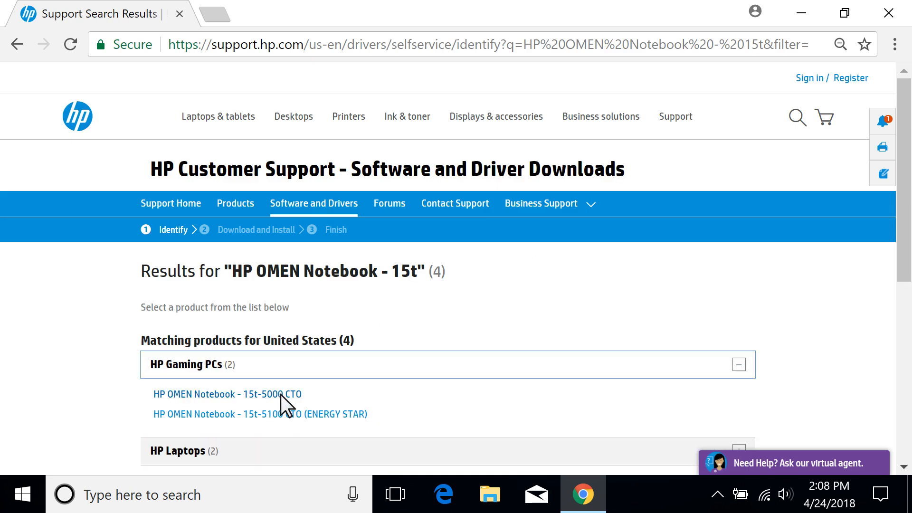
left_click(227, 393)
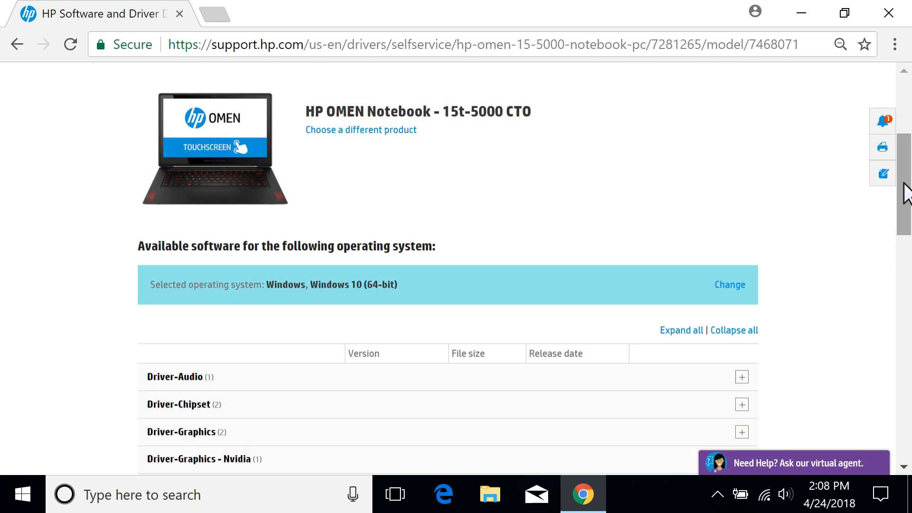
scroll("down", 3)
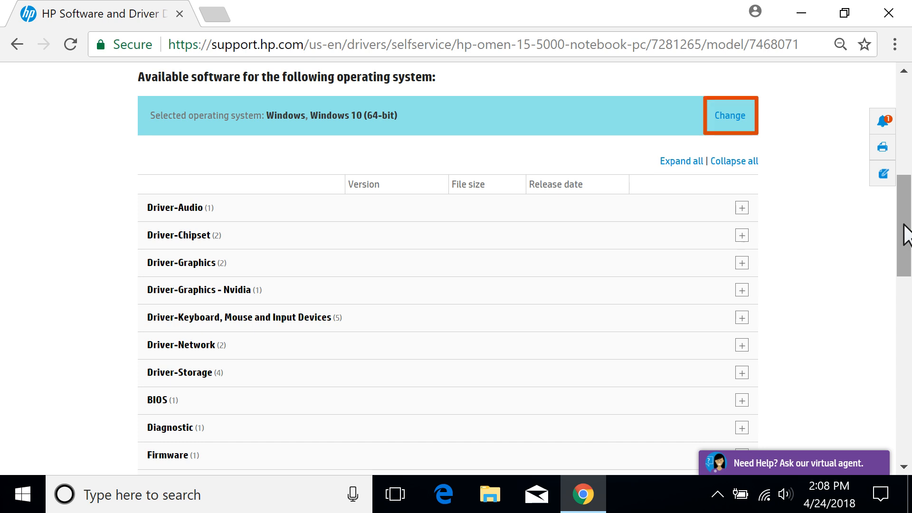
mouse_move(729, 115)
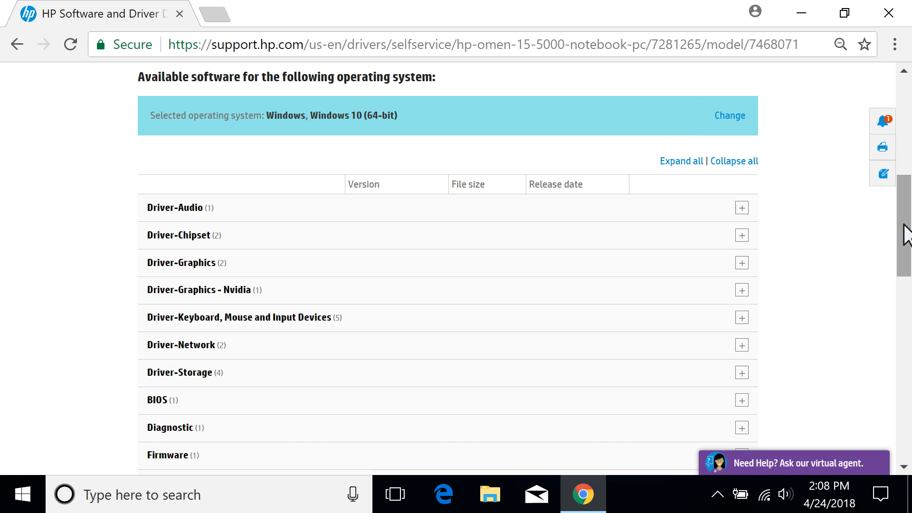
Expand Driver-Network and download the Intel Wireless LAN driver package sp73900.exe
left_click(742, 346)
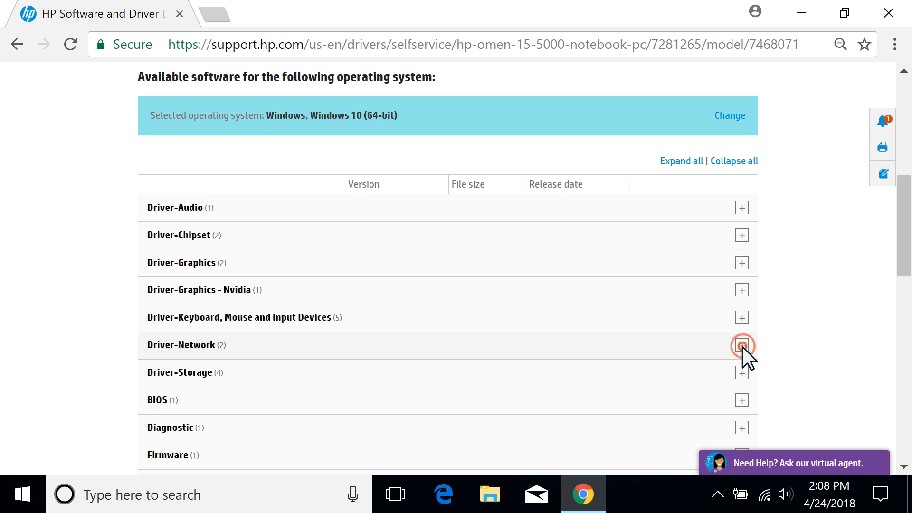
left_click(743, 346)
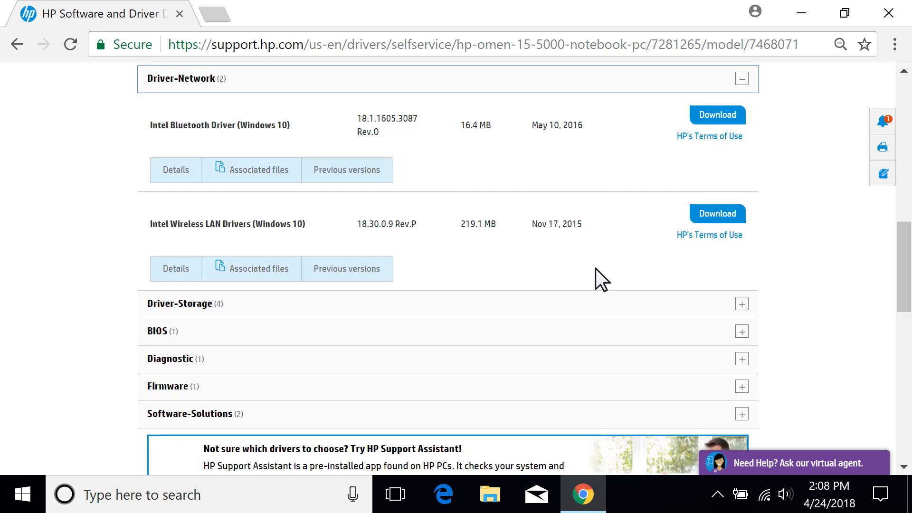
left_click(176, 268)
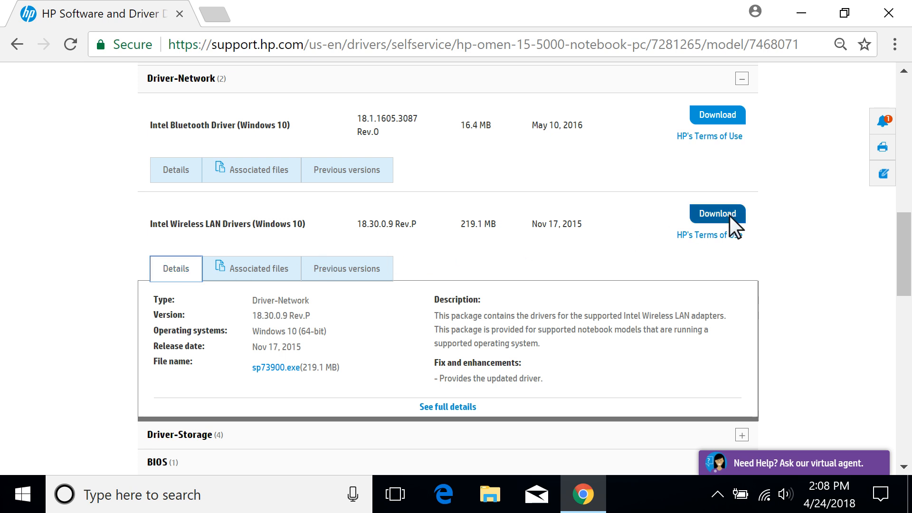
left_click(717, 213)
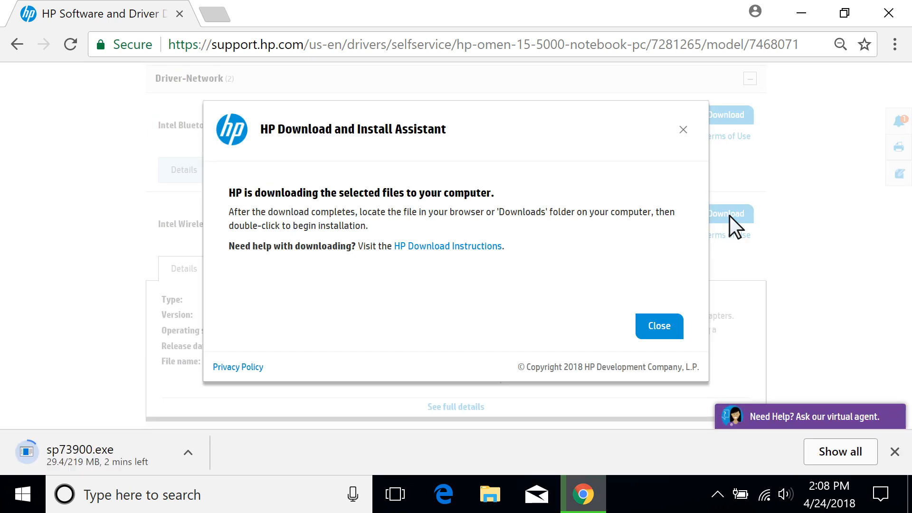